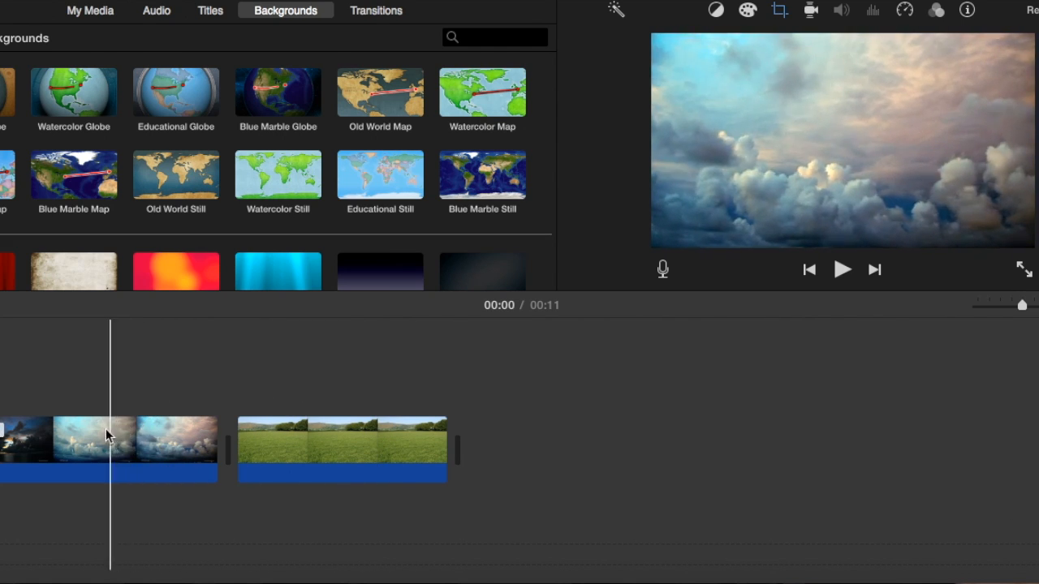
Pick up the clouds clip to place it above the meadow clip as a cutaway
left_click(210, 456)
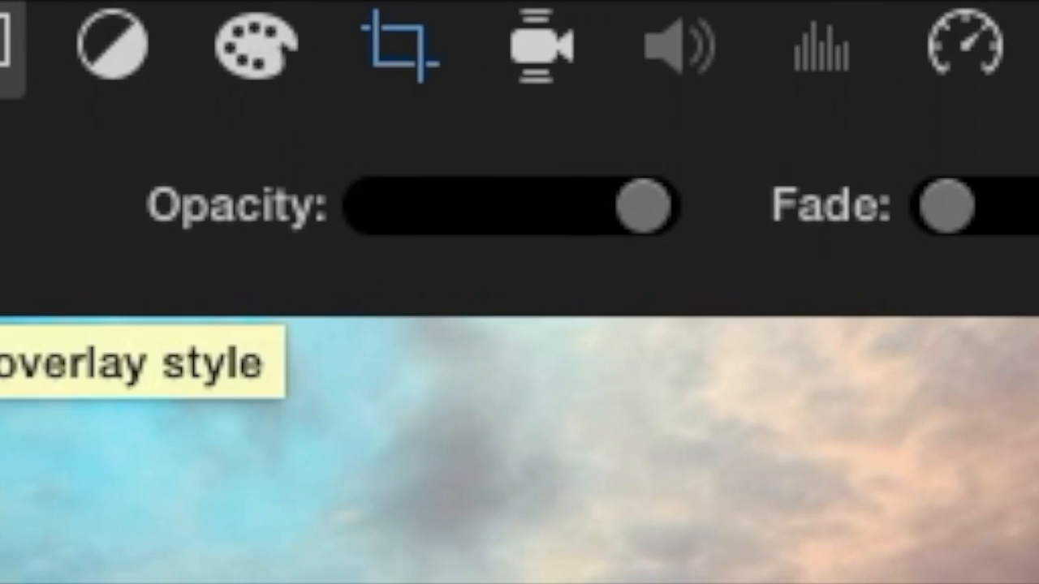
Lower the clouds cutaway's opacity with two slider drags so the meadow shows faintly
left_click_drag(645, 207, 470, 207)
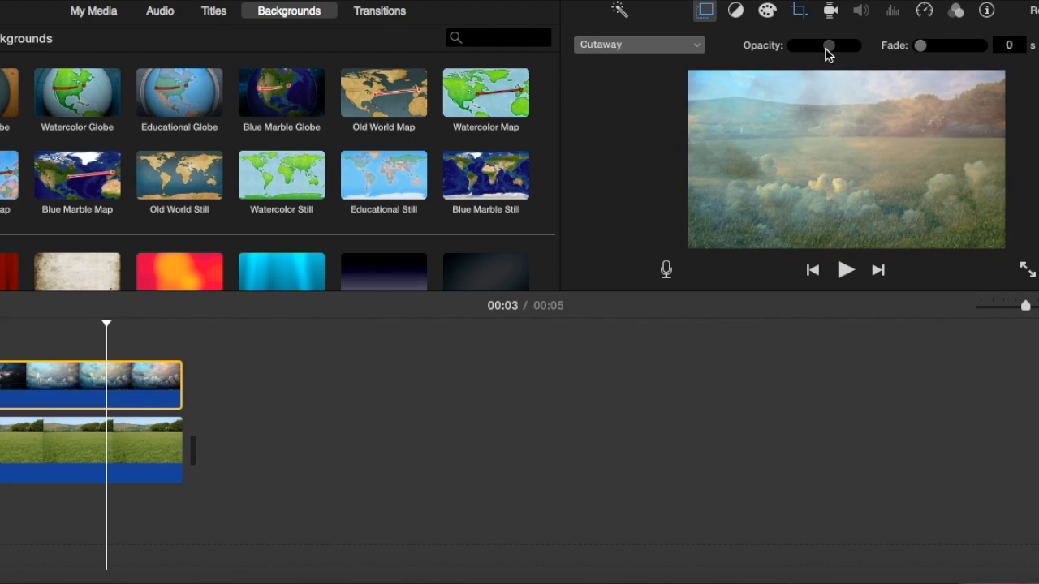
left_click_drag(829, 45, 817, 46)
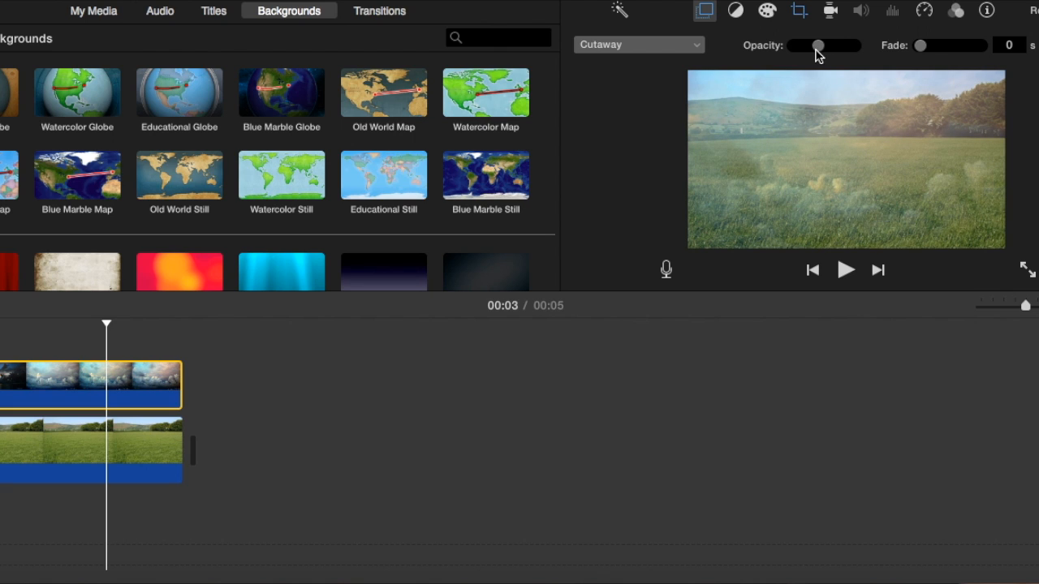
mouse_move(818, 52)
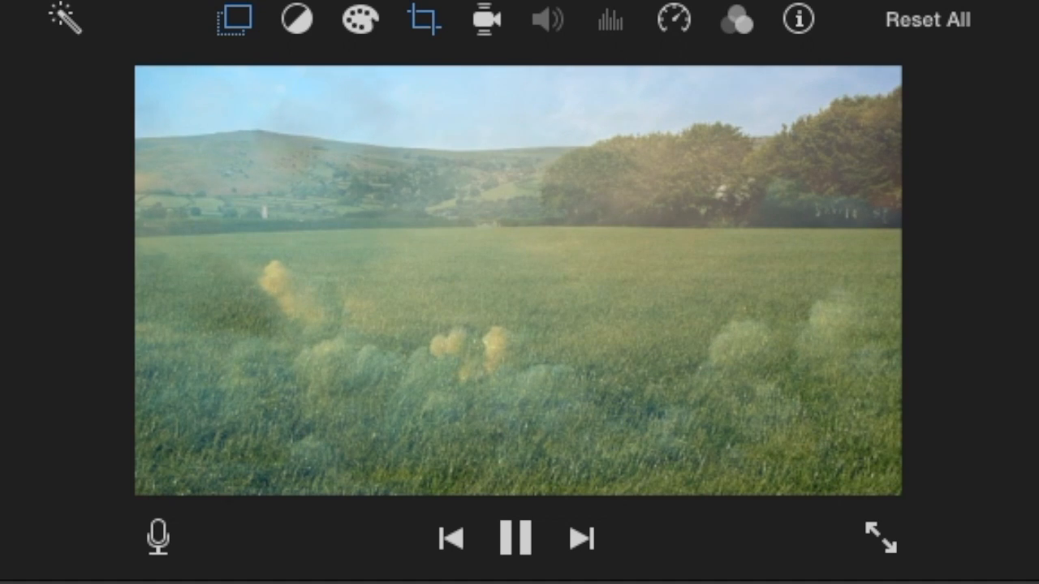
left_click(515, 538)
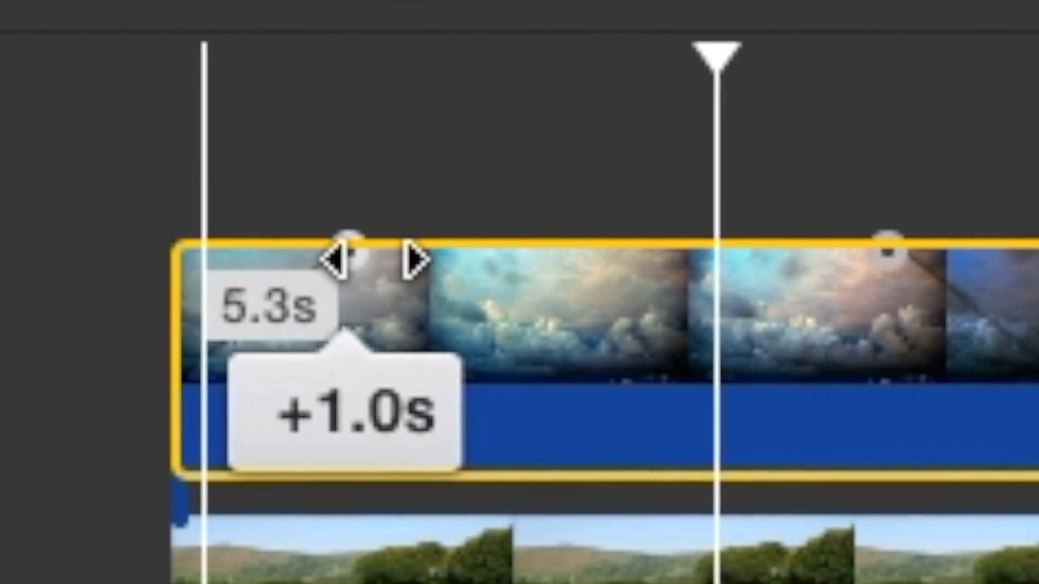
Drag the clouds clip's fade-in handle inward to about +2.4s
left_click_drag(340, 259, 584, 260)
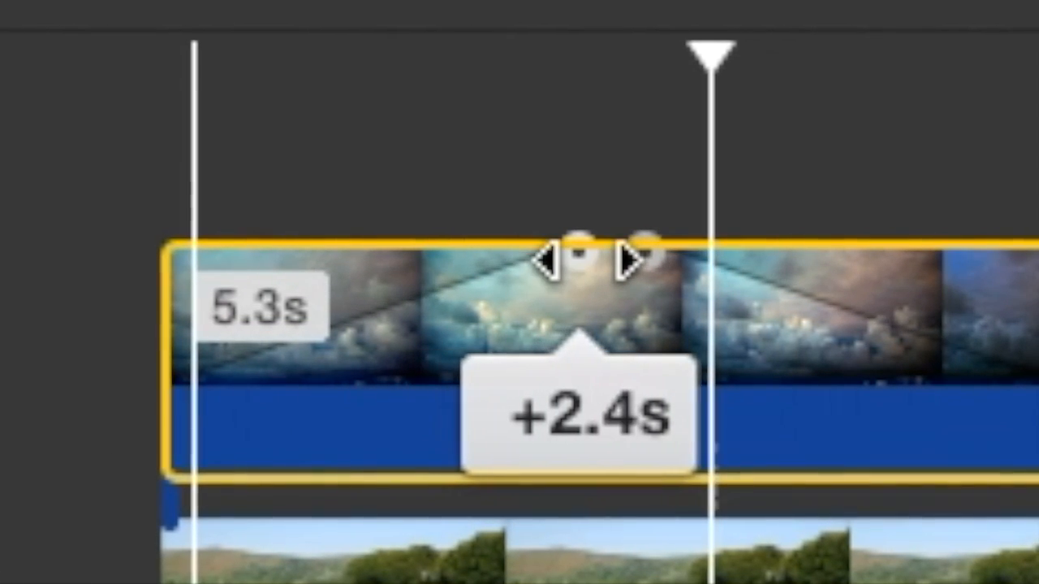